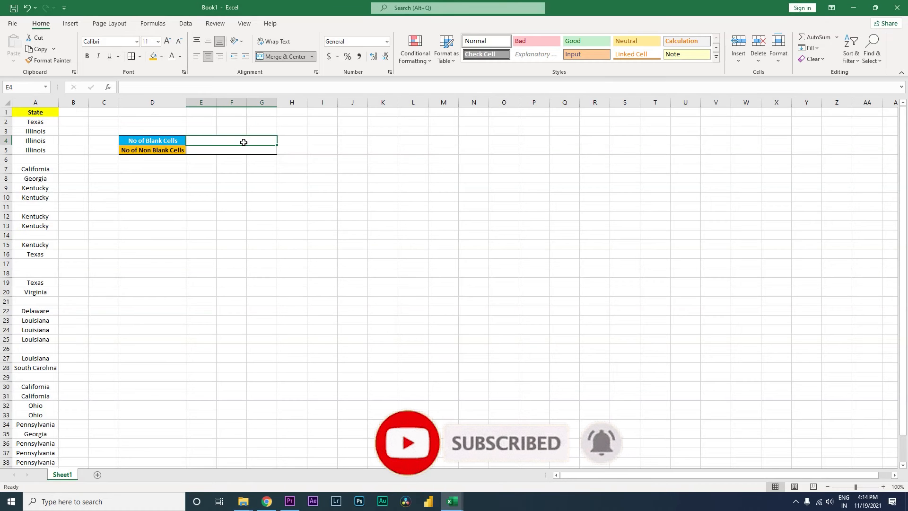
- Enter =COUNTBLANK over the State column A1:A41 beside No of Blank Cells, giving 8
{"action": "type", "text": "="}
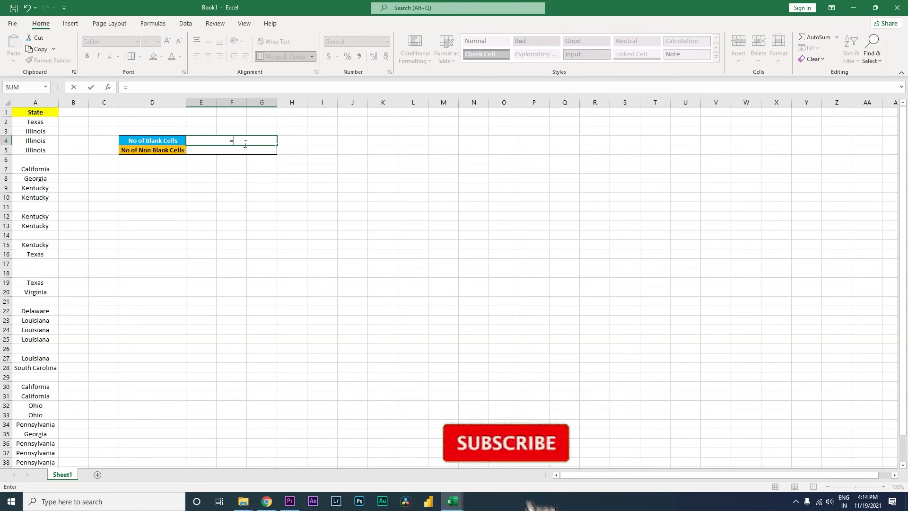
{"action": "type", "text": "cou"}
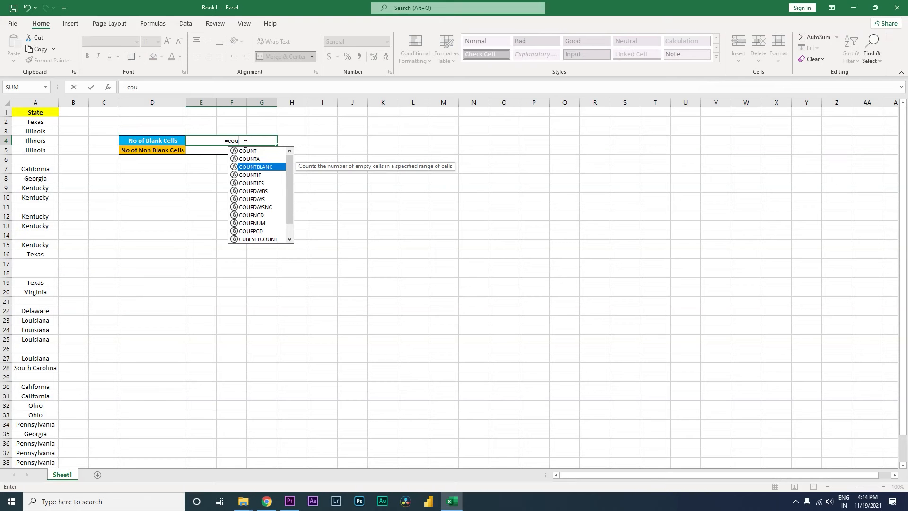
{"action": "mouse_move", "coordinate": [266, 186]}
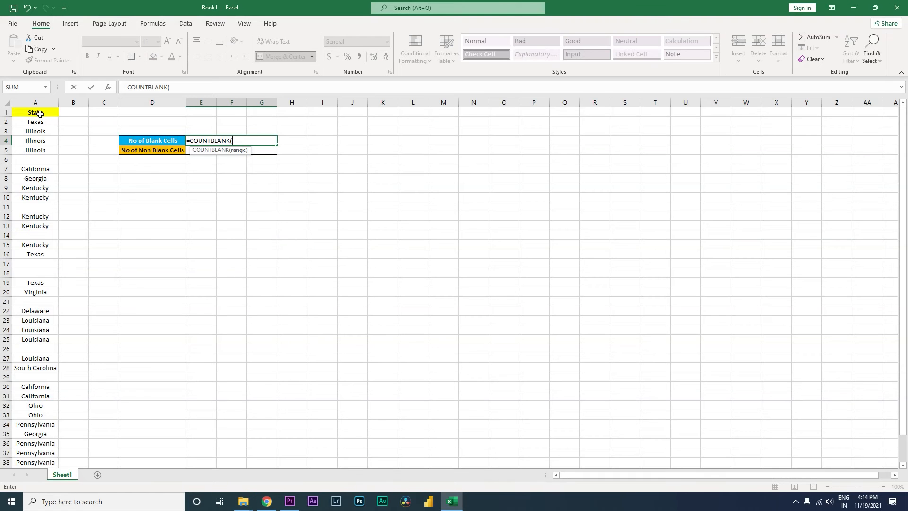
{"action": "left_click_drag", "start_coordinate": [35, 112], "coordinate": [35, 463]}
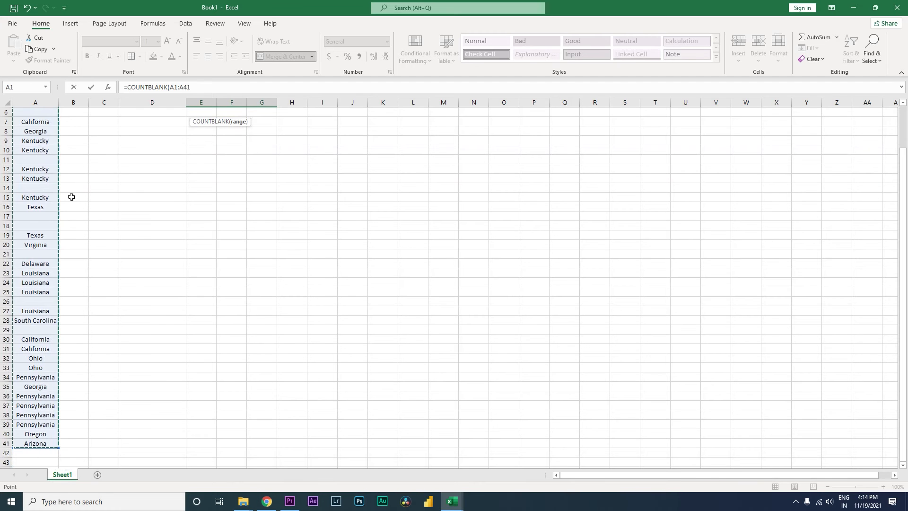
{"action": "mouse_move", "coordinate": [55, 209]}
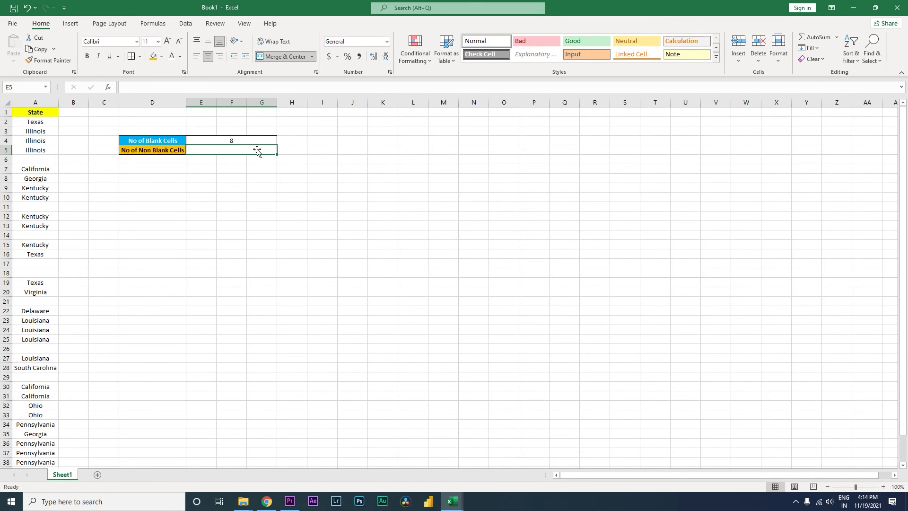
- Recheck the blank-count formula and an empty State cell, then start on the No of Non Blank Cells cell
{"action": "left_click", "coordinate": [231, 140]}
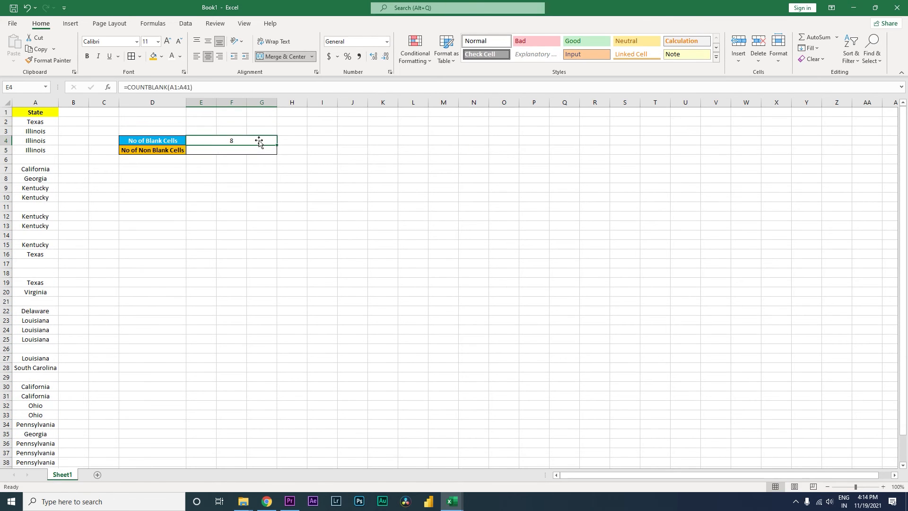
{"action": "left_click", "coordinate": [35, 159]}
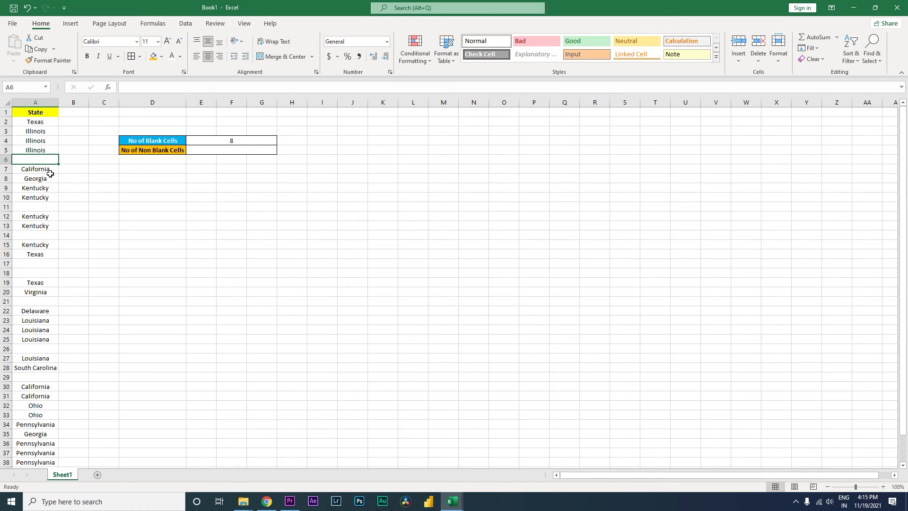
{"action": "left_click", "coordinate": [35, 262]}
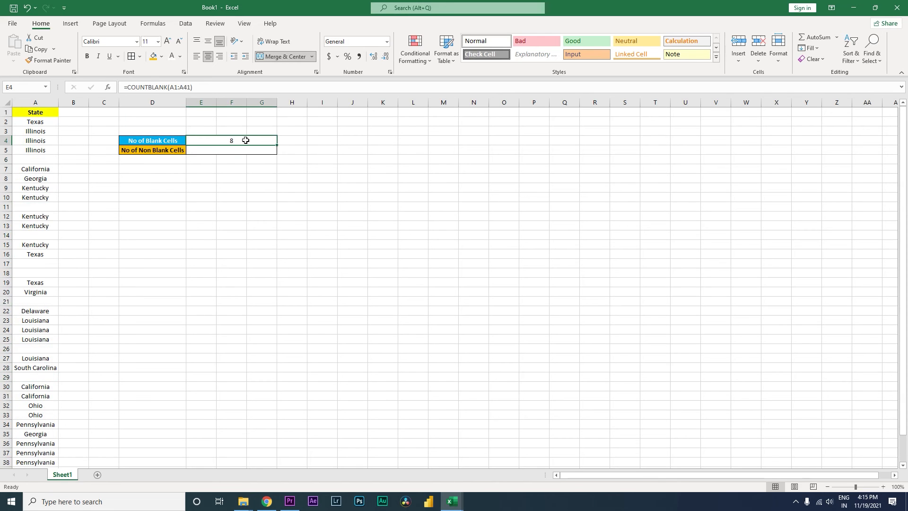
{"action": "mouse_move", "coordinate": [249, 154]}
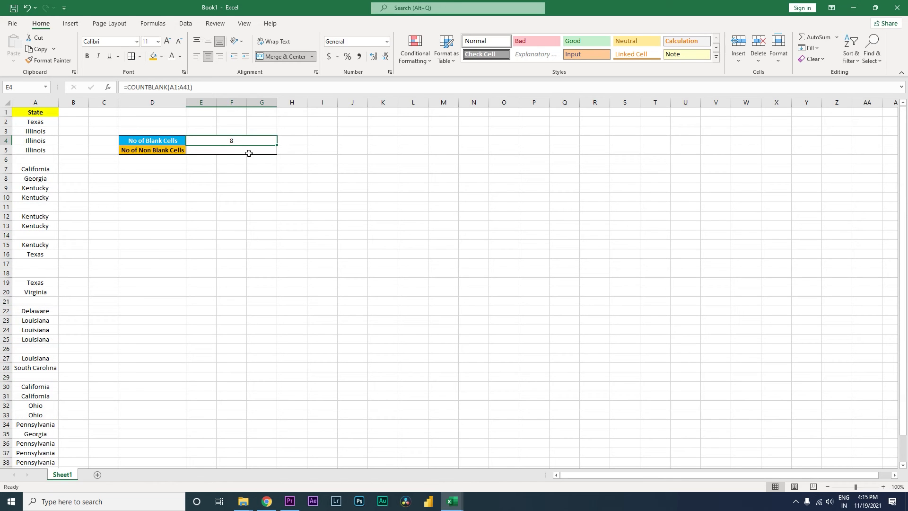
{"action": "left_click", "coordinate": [231, 149]}
{"action": "type", "text": "="}
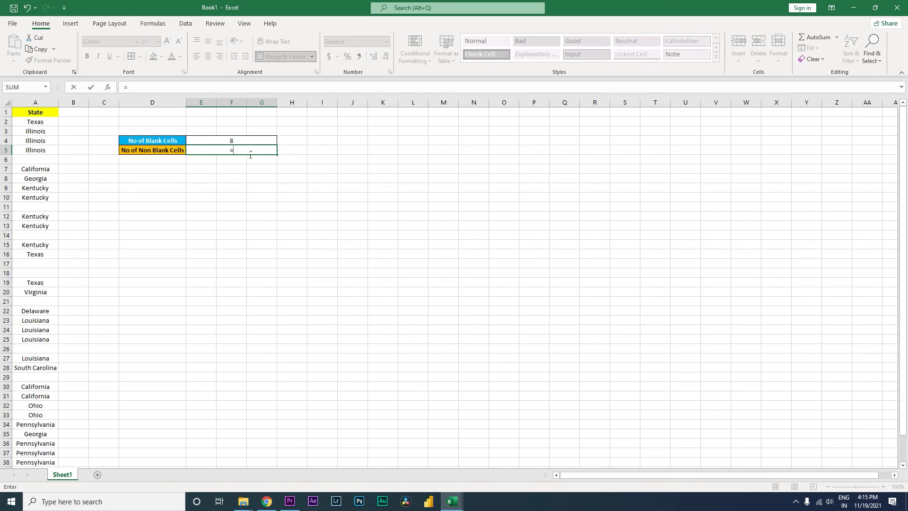
- Enter =COUNTA over the State column A1:A41 beside No of Non Blank Cells, giving 33
{"action": "type", "text": "coun"}
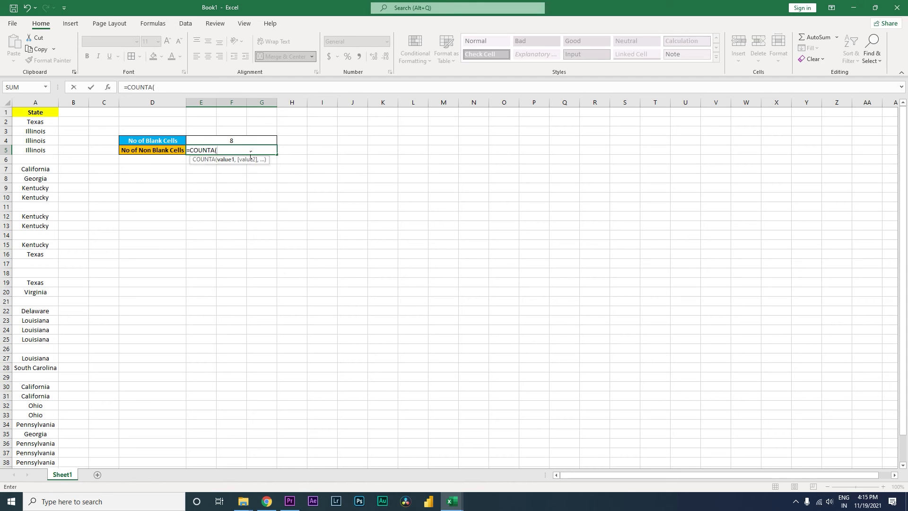
{"action": "mouse_move", "coordinate": [250, 151]}
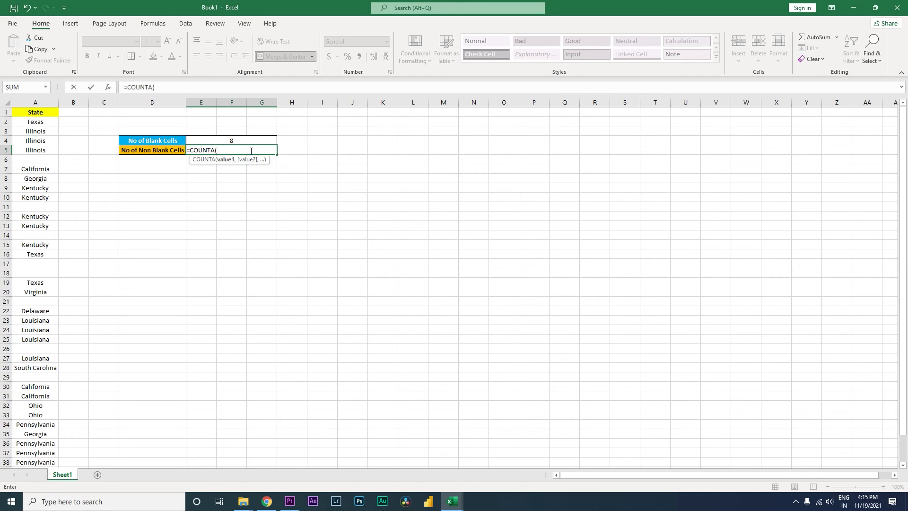
{"action": "mouse_move", "coordinate": [102, 135]}
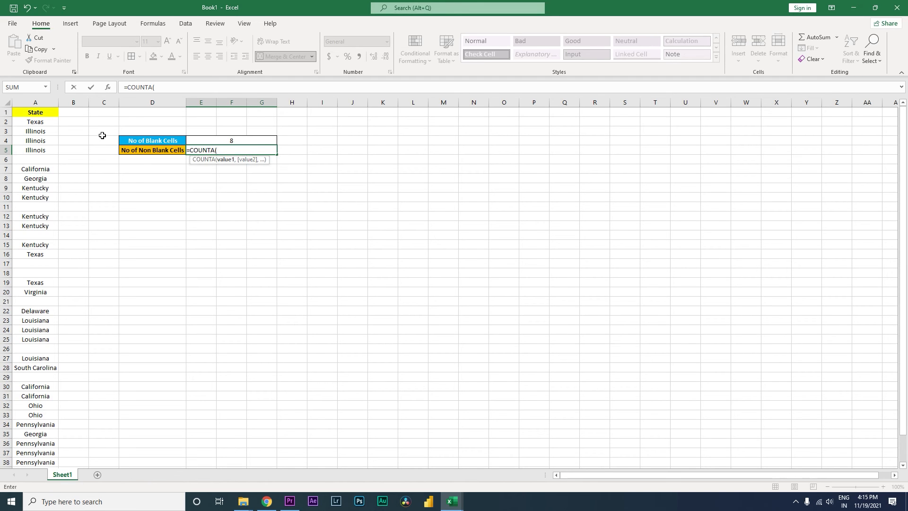
{"action": "left_click", "coordinate": [35, 103]}
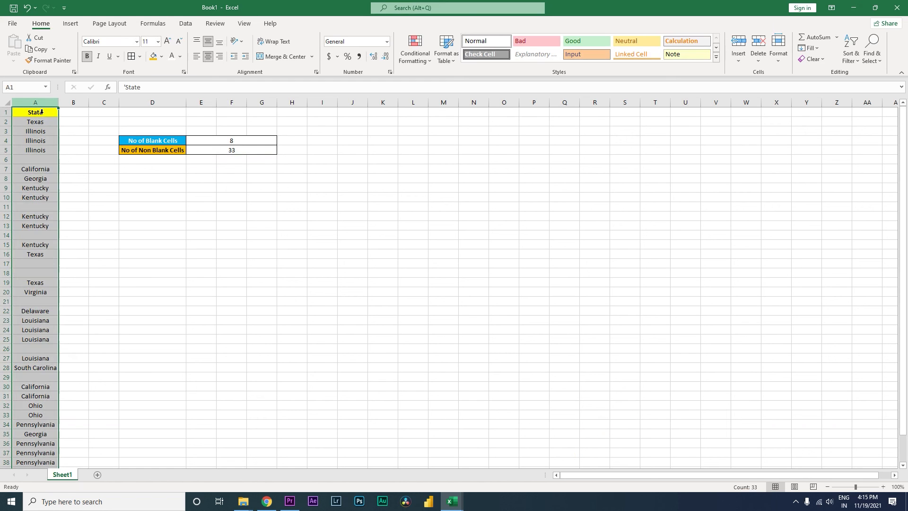
- Filter the State column to hide (Blanks), leaving 32 of 40 records with Texas first
{"action": "left_click", "coordinate": [53, 112]}
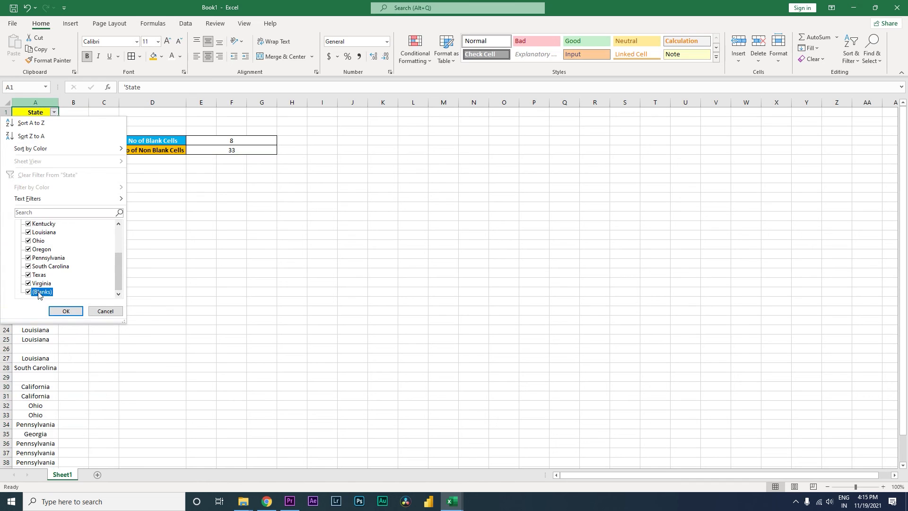
{"action": "left_click", "coordinate": [65, 312]}
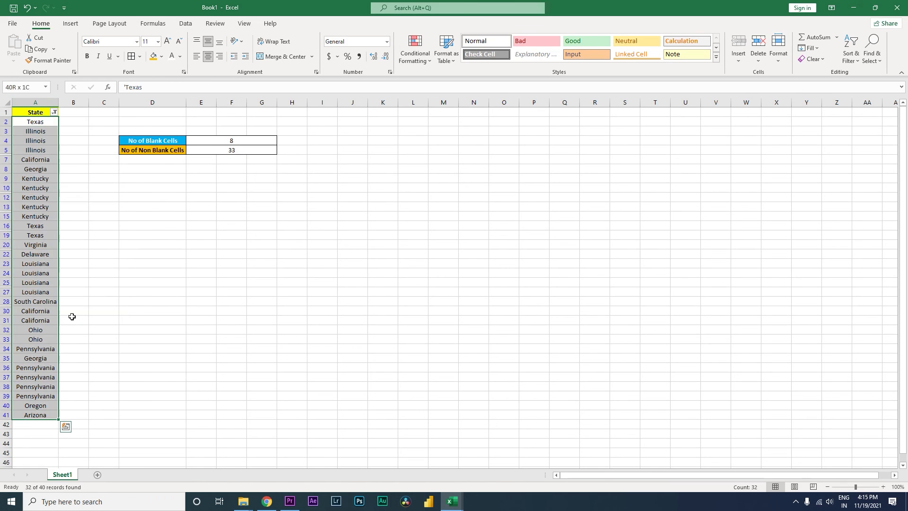
{"action": "left_click", "coordinate": [35, 122]}
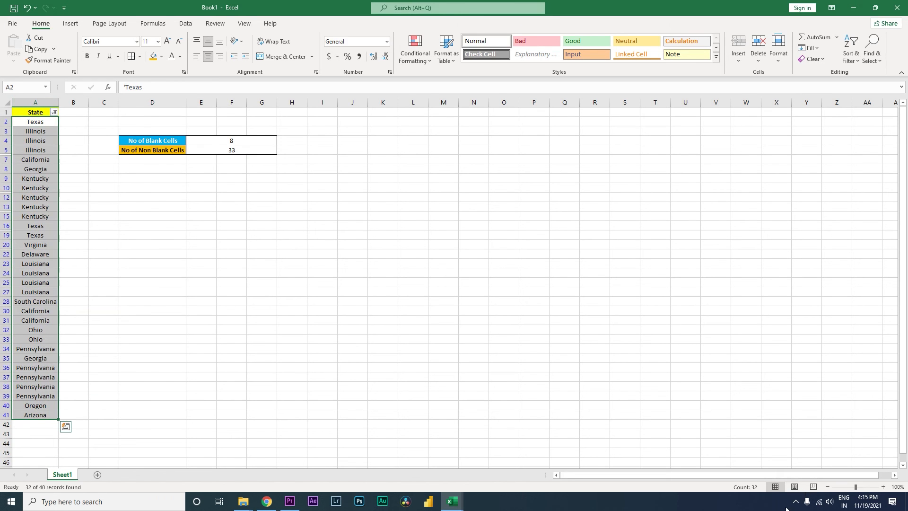
{"action": "mouse_move", "coordinate": [43, 122]}
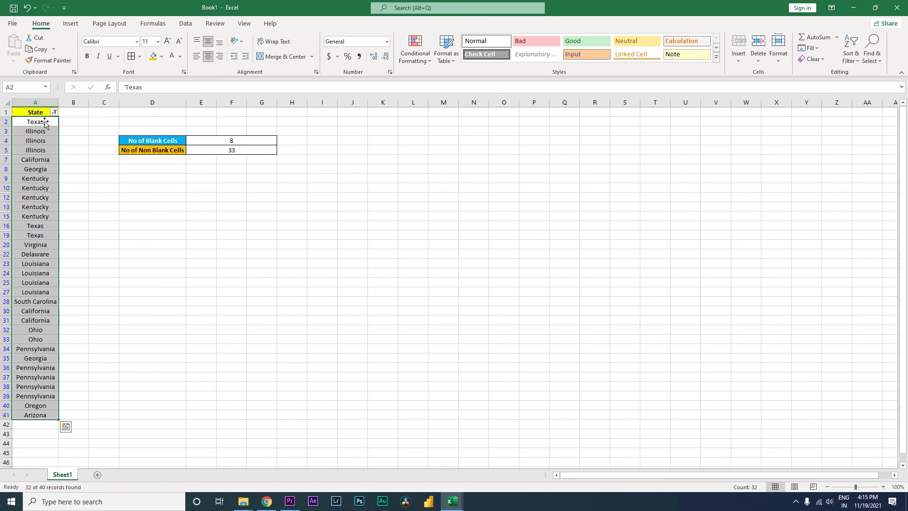